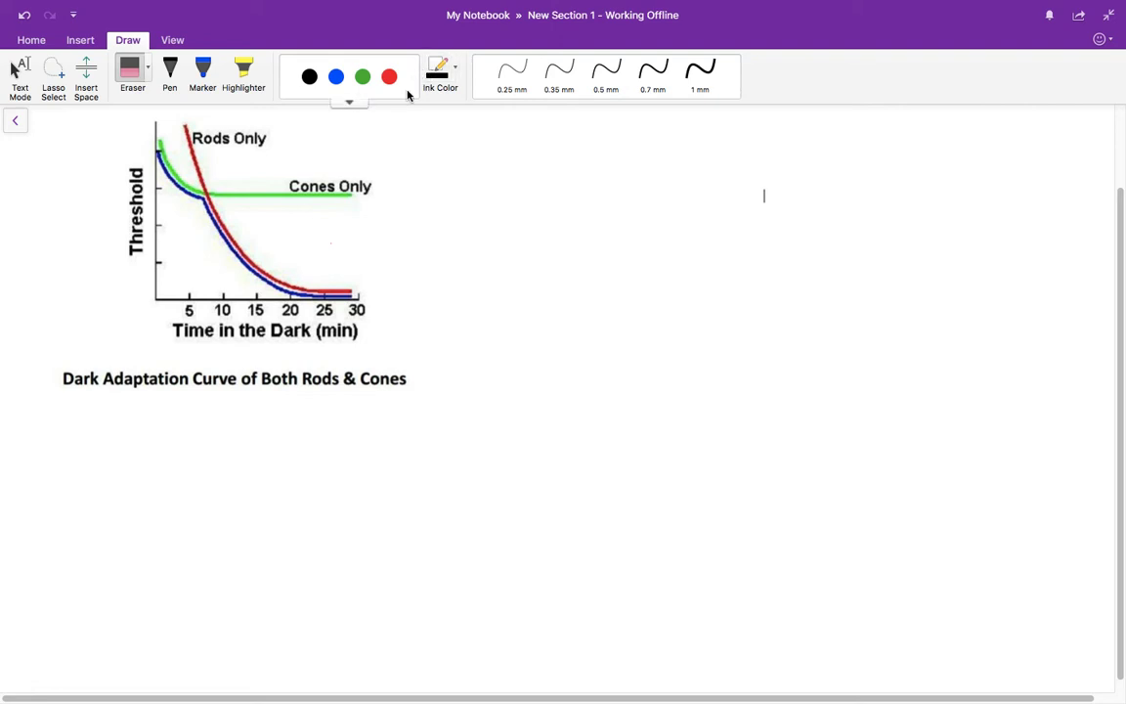
Step: Pick blue ink with the fine 0.25 mm pen and write 'Rods → Dark' beside the graph
click(335, 76)
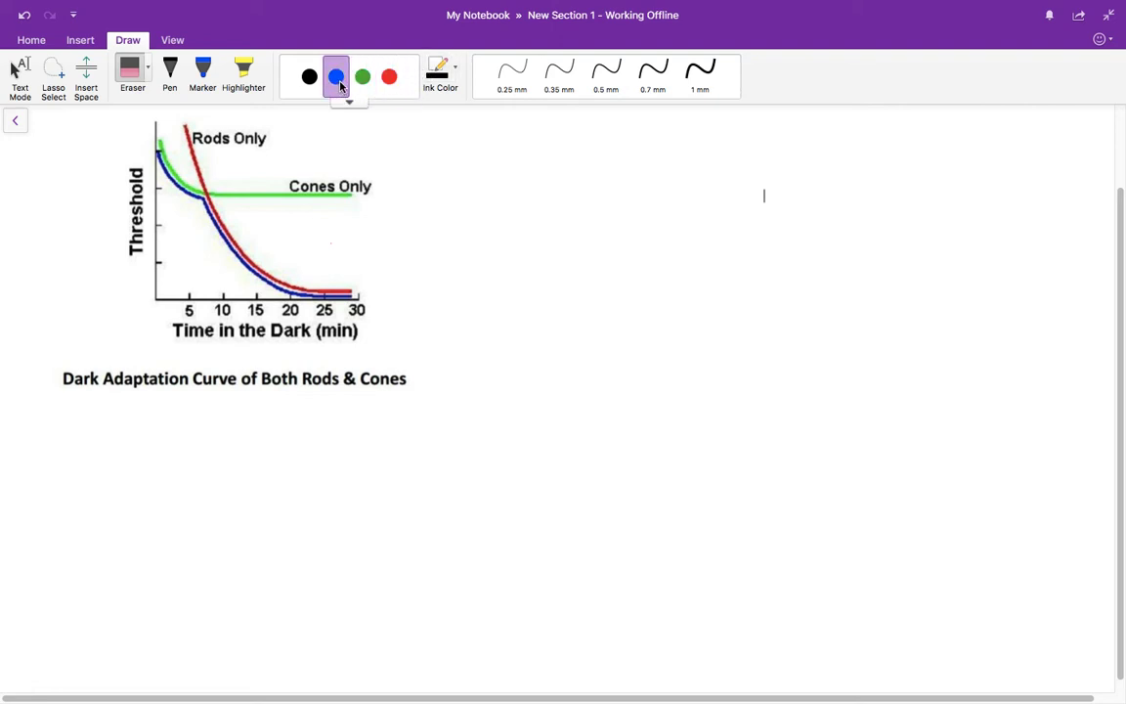
click(169, 71)
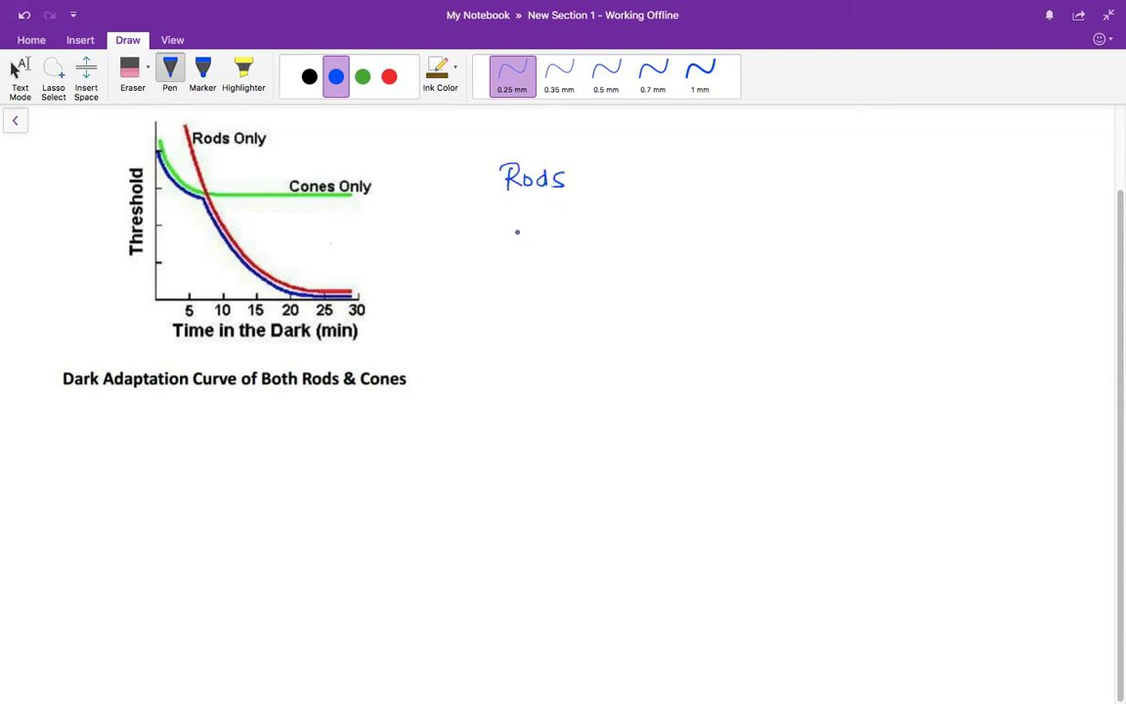
drag(498, 239, 552, 244)
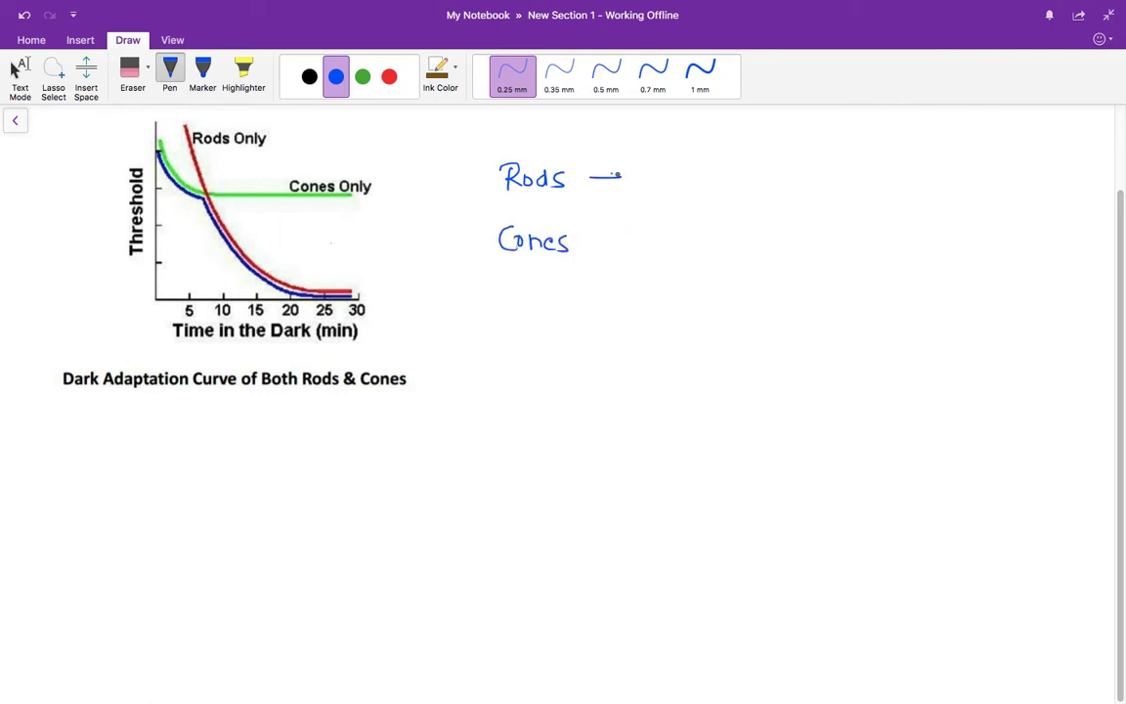
drag(592, 178, 685, 178)
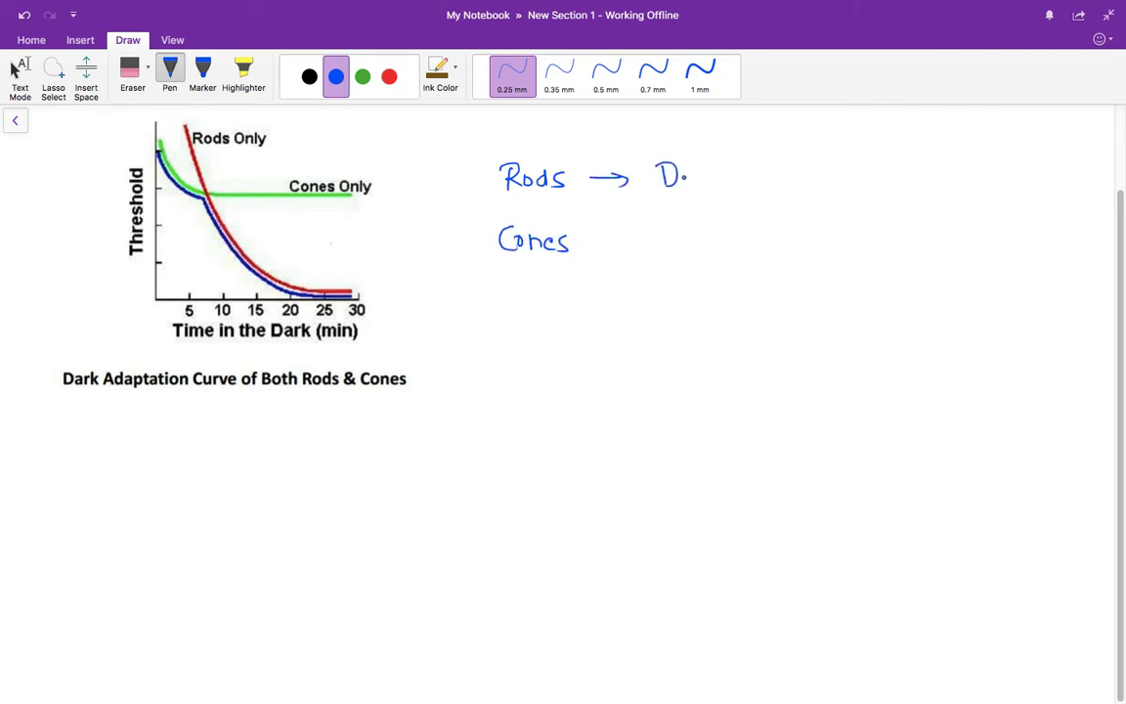
text(Dark)
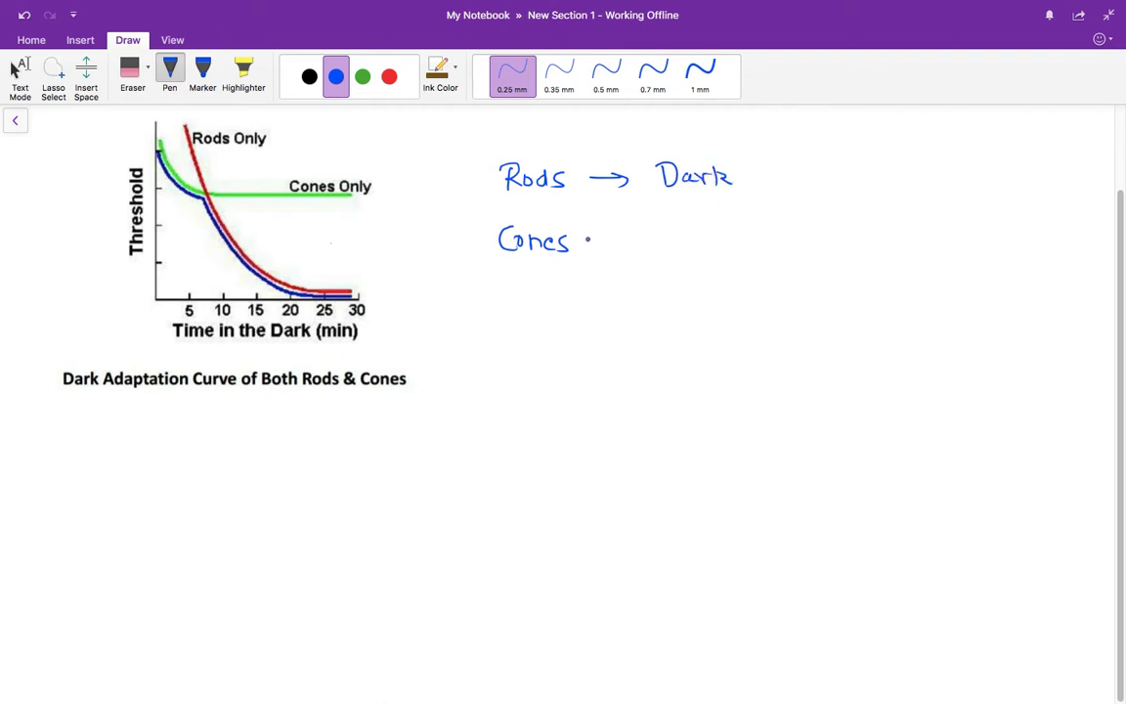
Step: Write 'Cones → color | curve | shaped', underline Rods, and add a bracketed note after Dark
drag(586, 242, 626, 241)
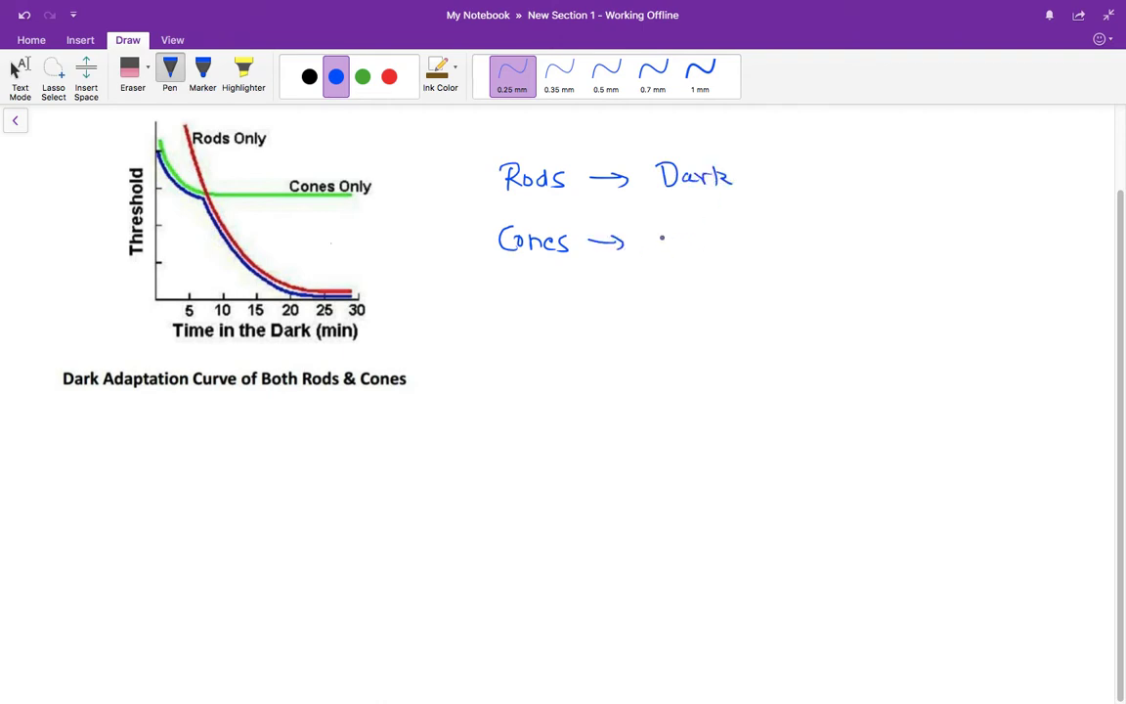
drag(657, 242, 742, 242)
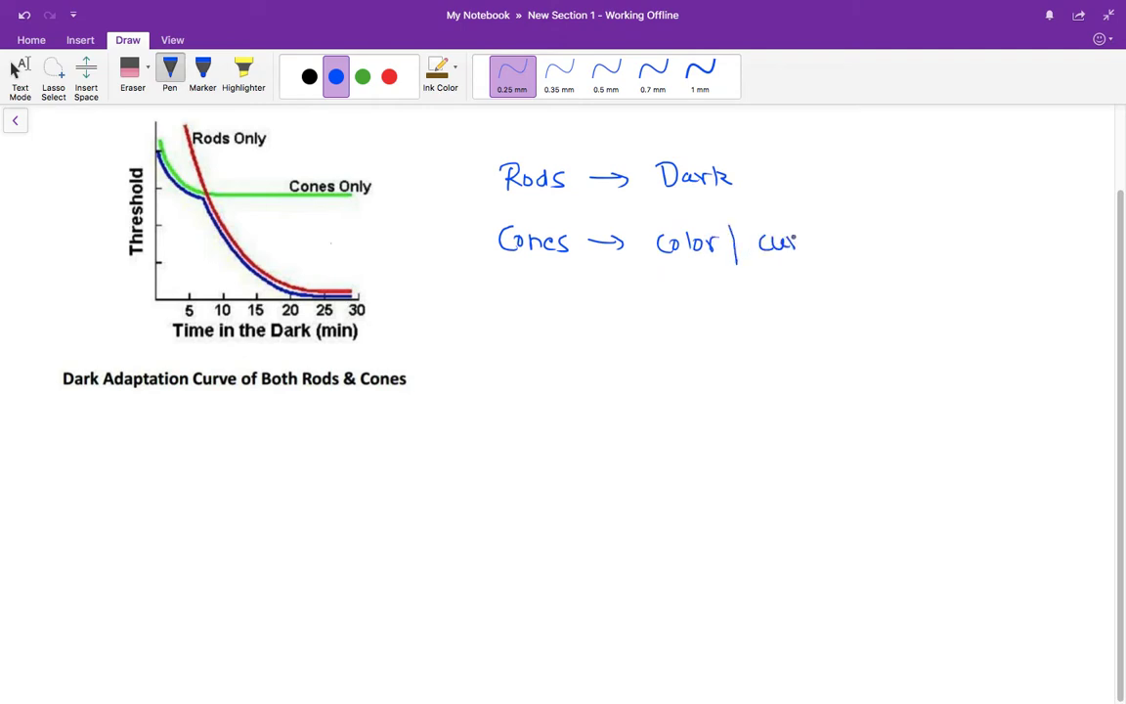
drag(778, 245, 861, 240)
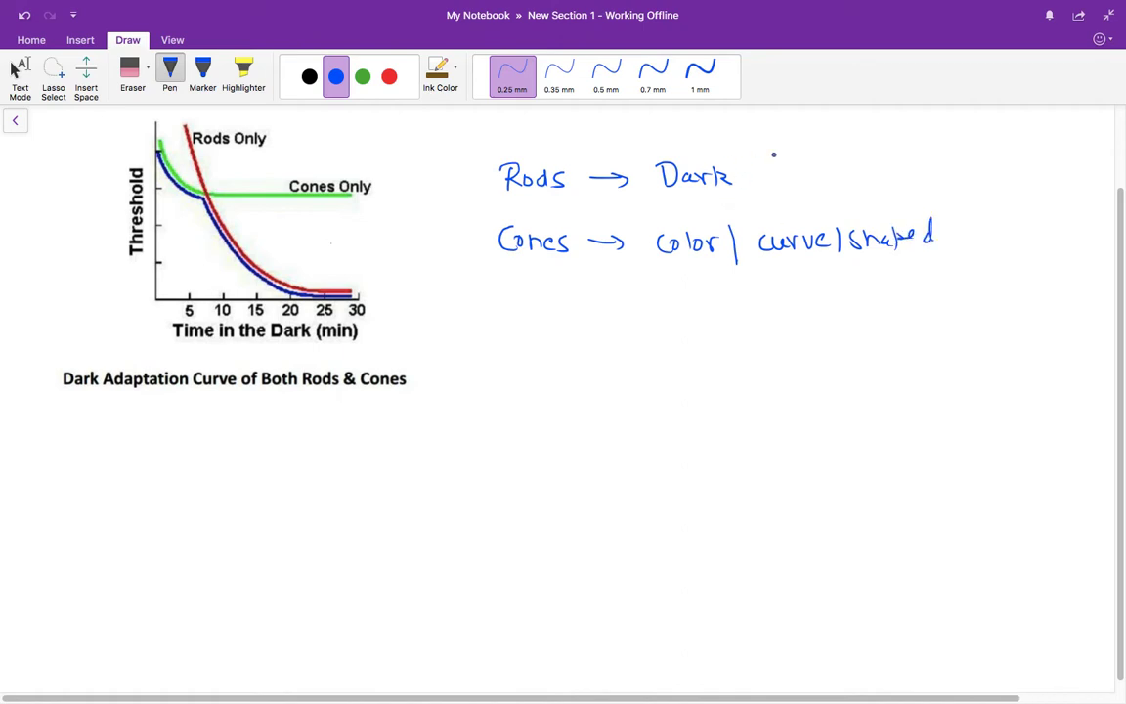
drag(502, 200, 528, 201)
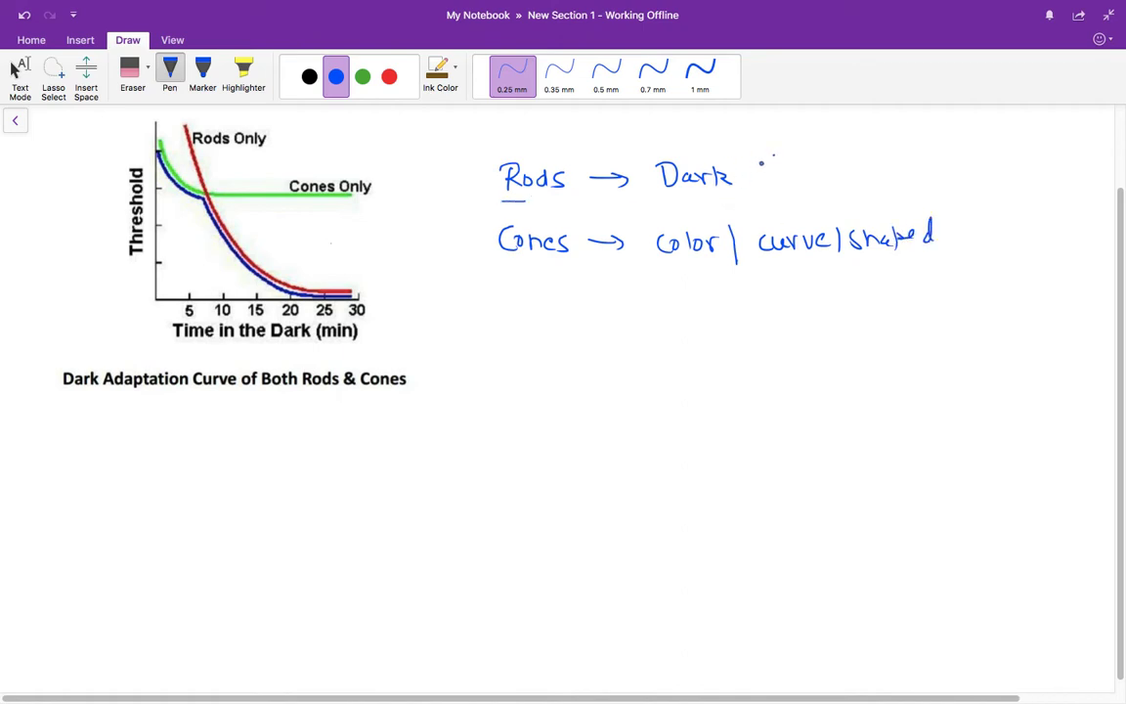
drag(762, 177, 821, 171)
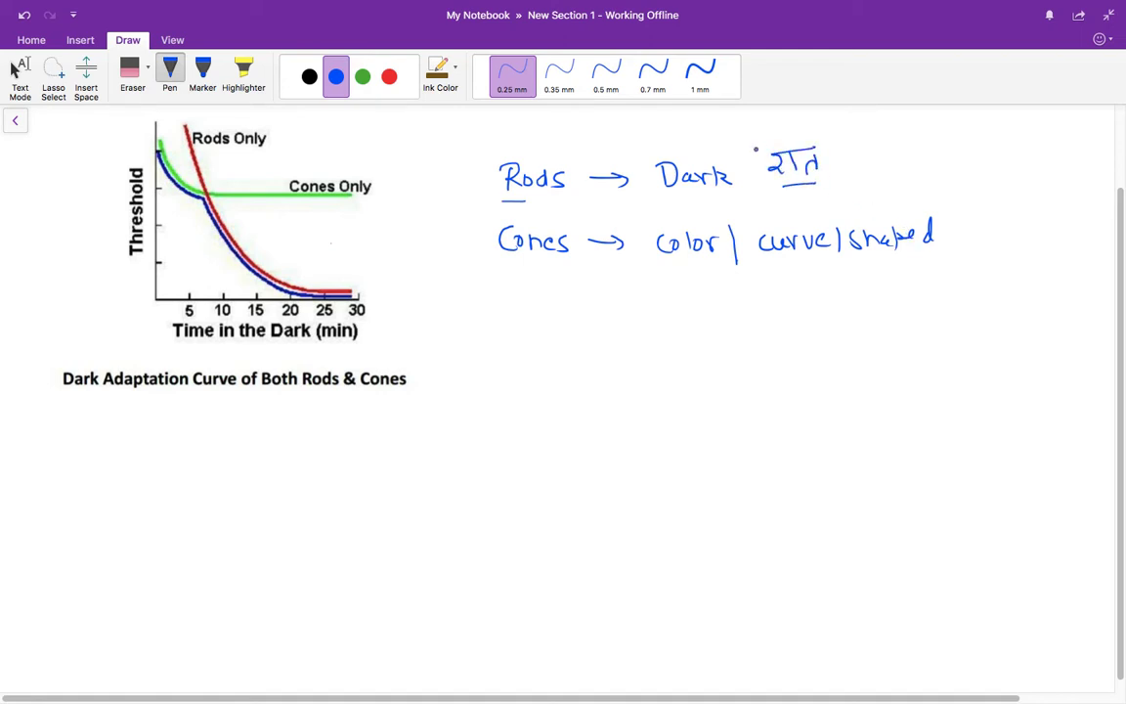
drag(753, 164, 853, 171)
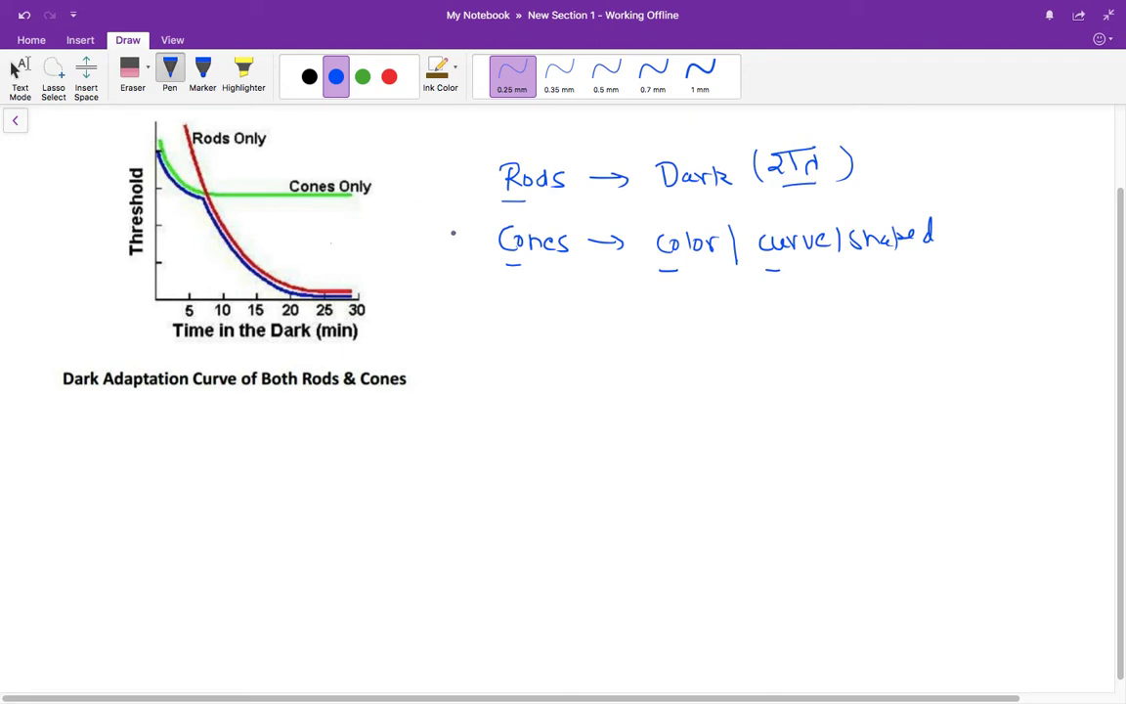
Step: Switch to green ink and mark the threshold-axis values, origin zero and both curve labels
click(363, 77)
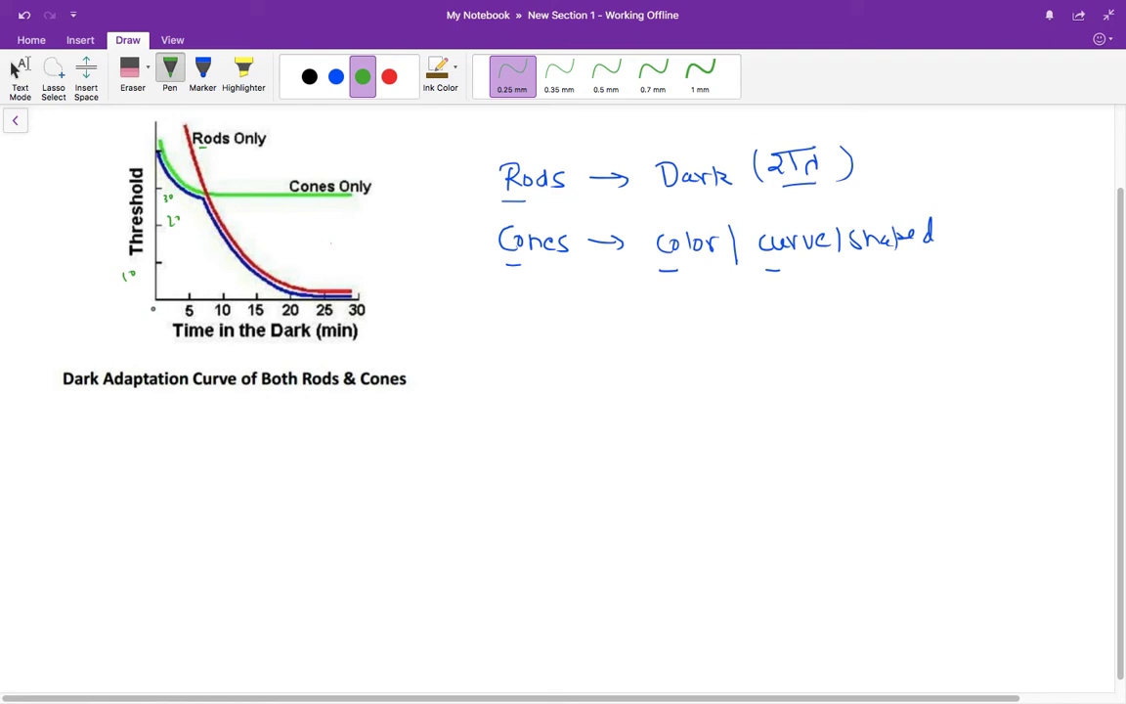
click(156, 311)
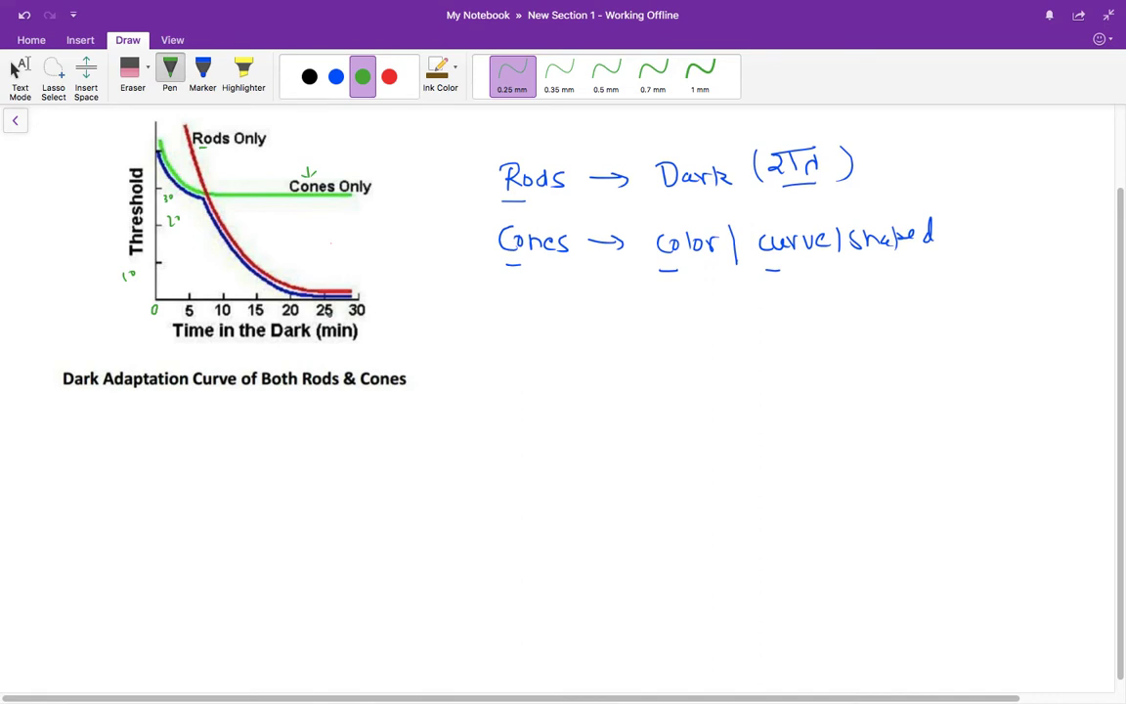
mouse_move(327, 318)
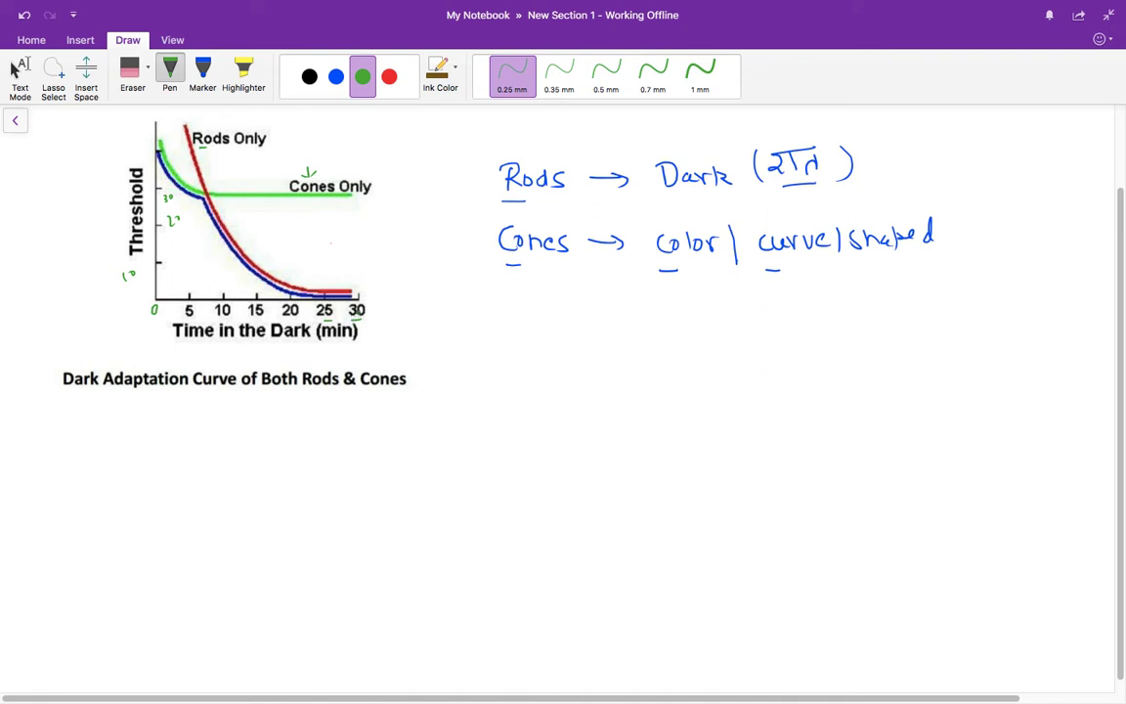
mouse_move(359, 314)
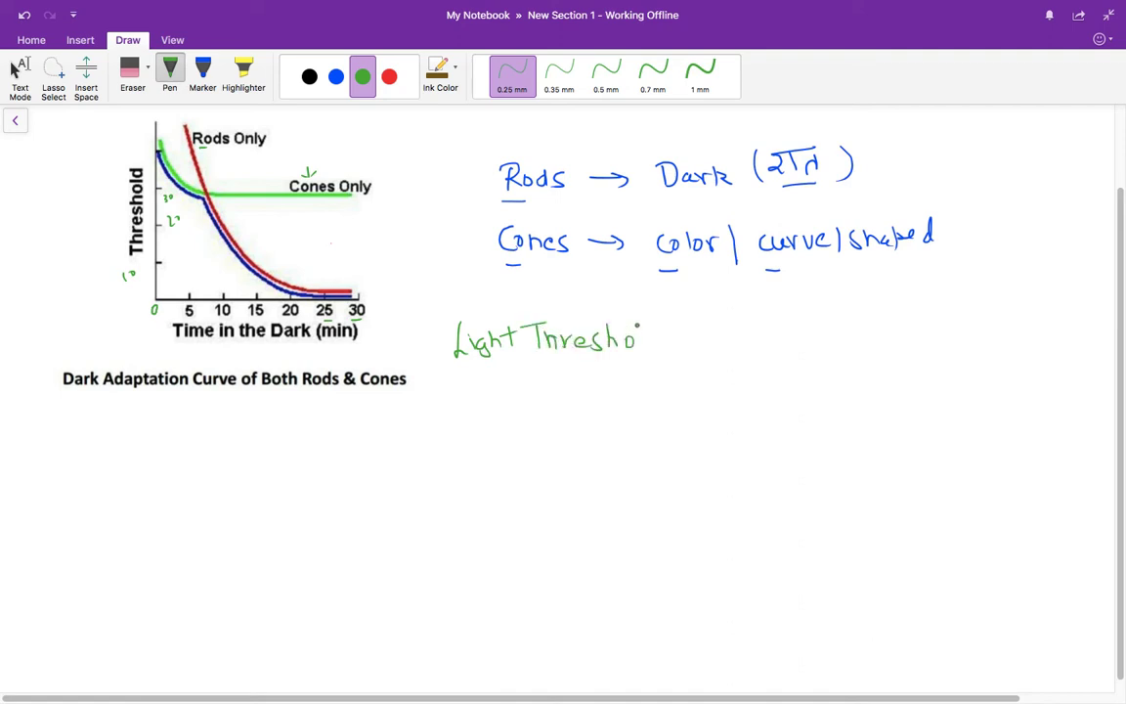
Step: Finish the arrowed green note 'Light Threshold ↓ Time'
drag(684, 352, 714, 333)
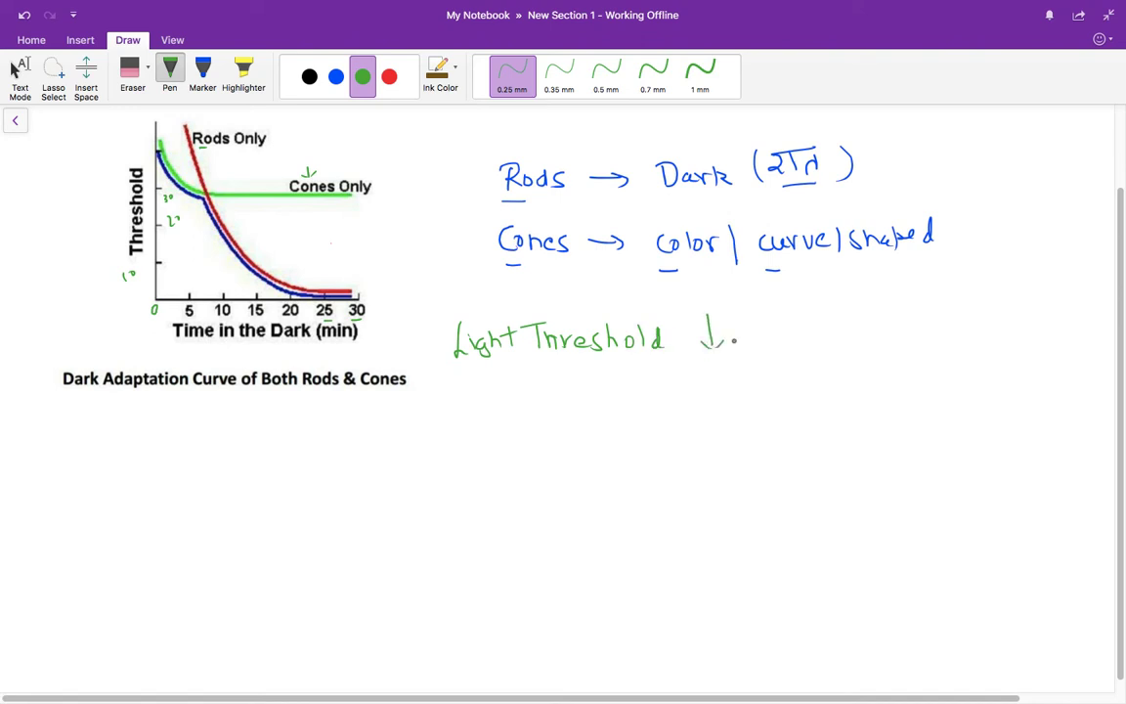
drag(741, 337, 800, 332)
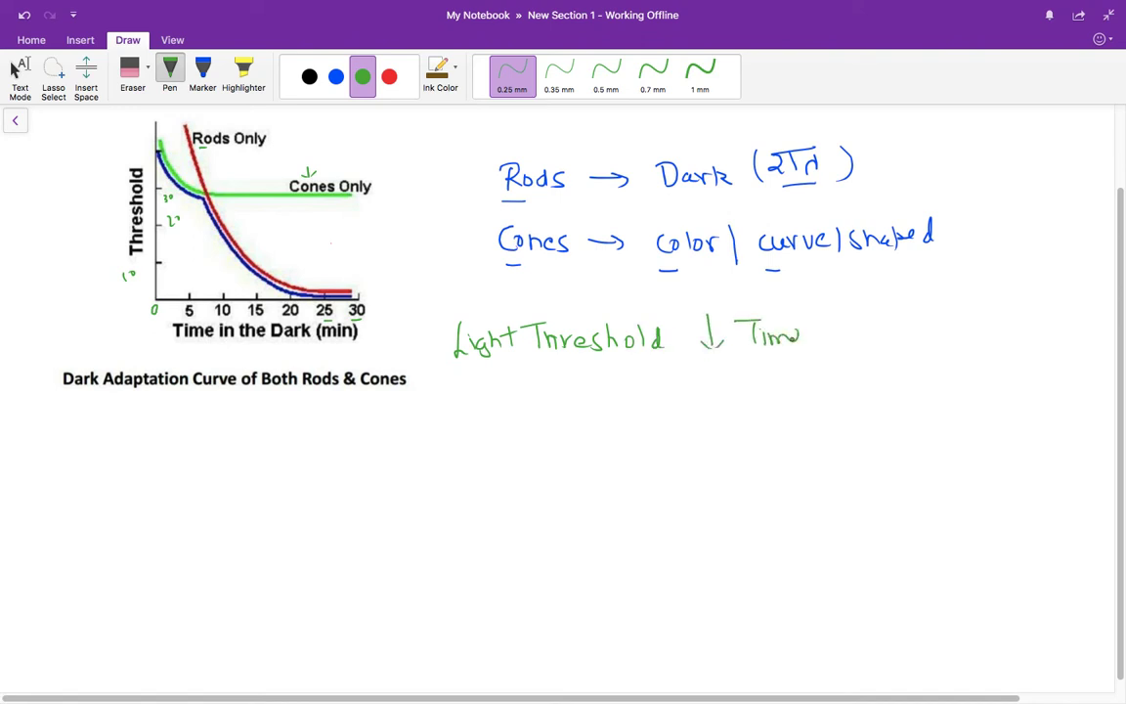
drag(401, 343, 440, 340)
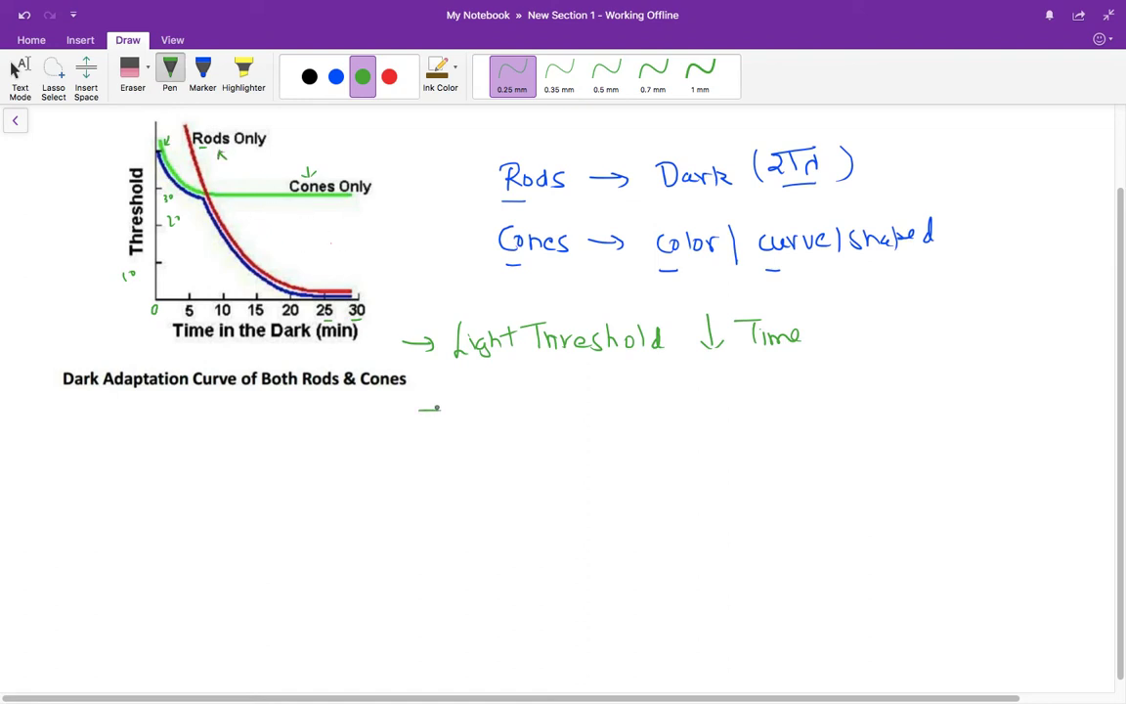
Step: Write a second arrowed green note 'Rods & cones DA' and underline Rods
drag(411, 411, 509, 416)
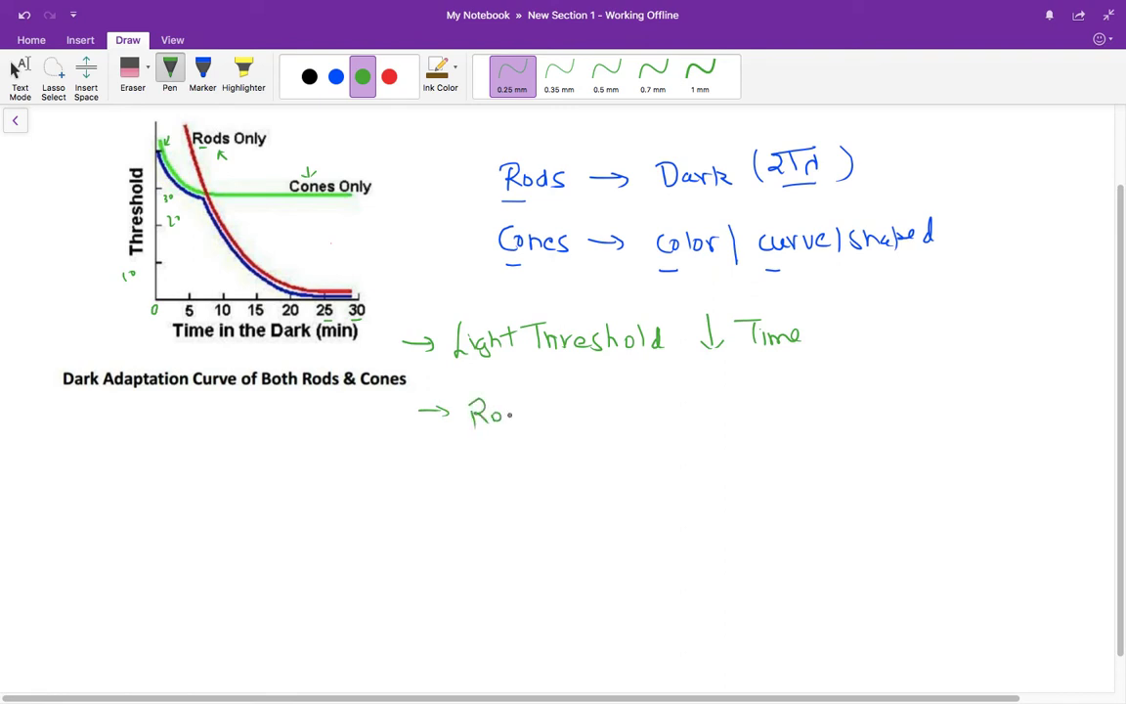
drag(514, 411, 557, 410)
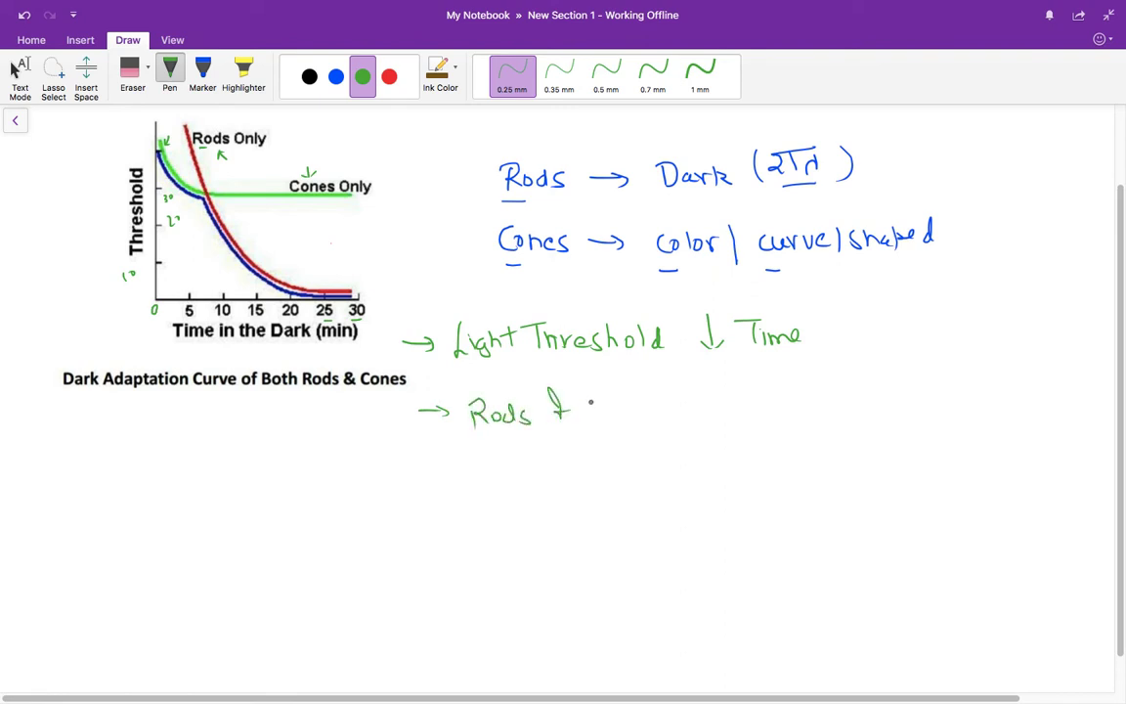
drag(586, 409, 665, 409)
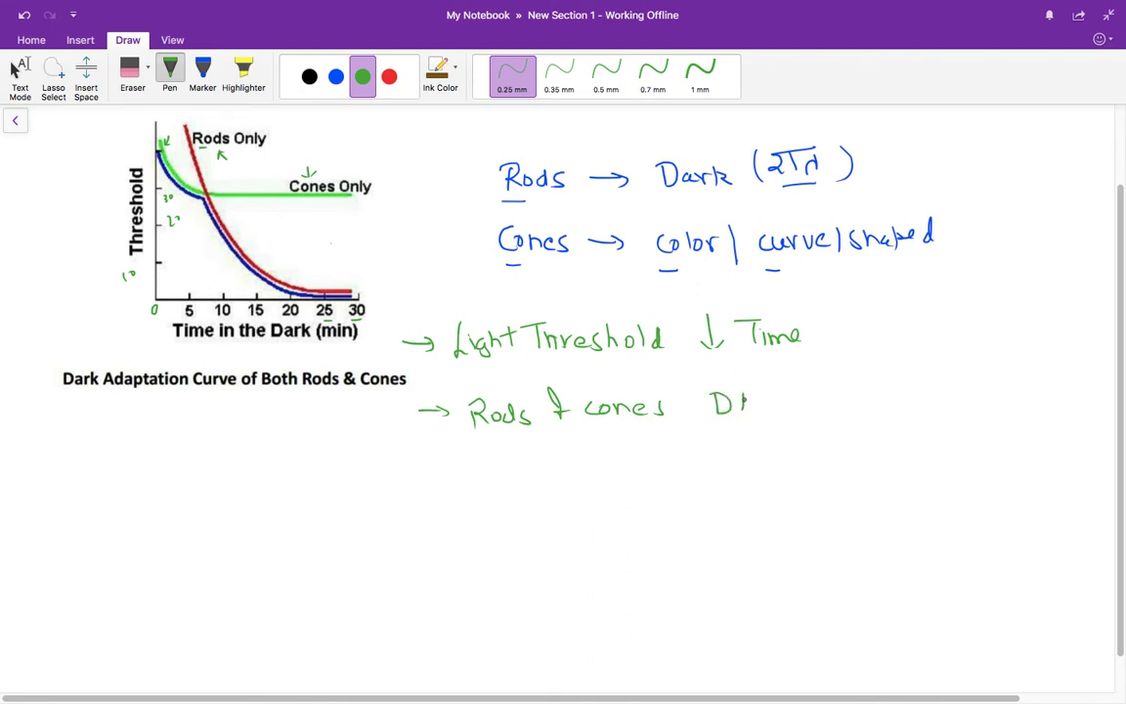
drag(479, 450, 543, 445)
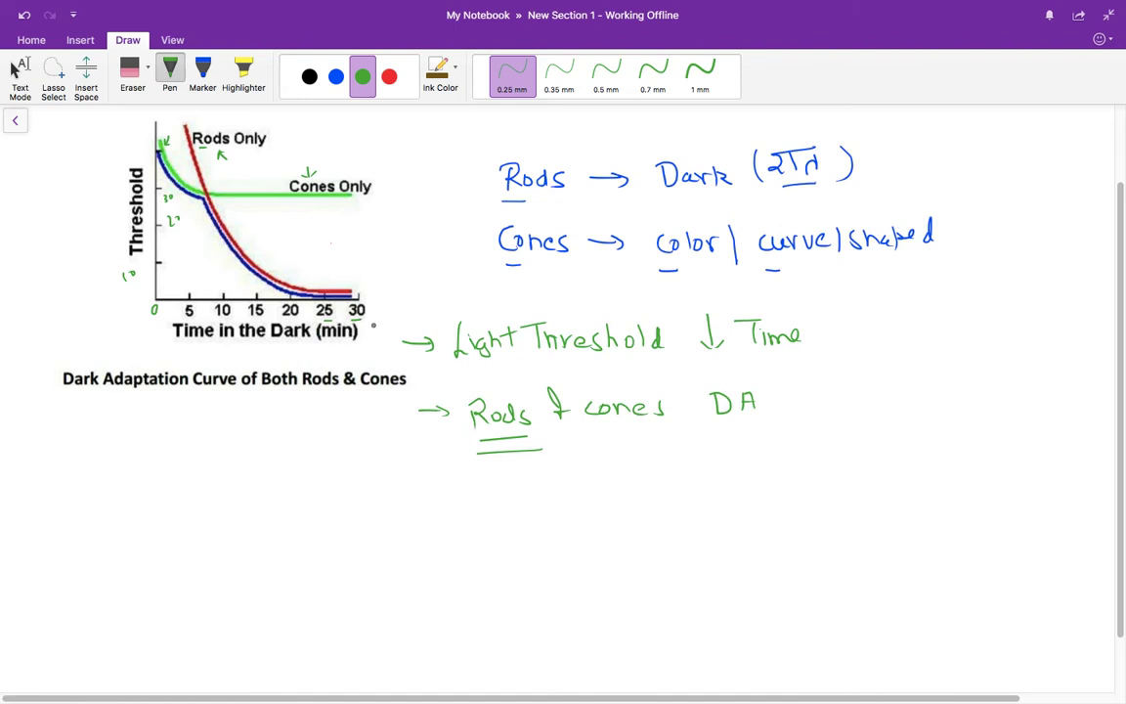
Step: Write the green note 'DA time → 30 min' with time underlined
drag(416, 501, 445, 497)
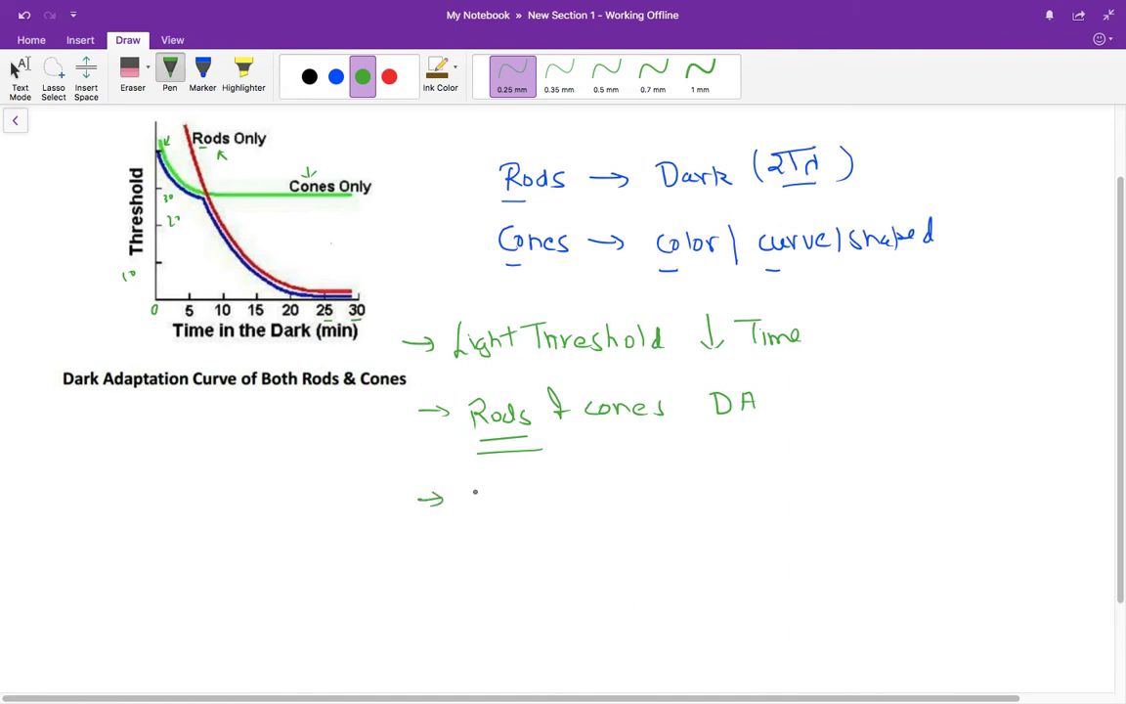
drag(474, 492, 484, 513)
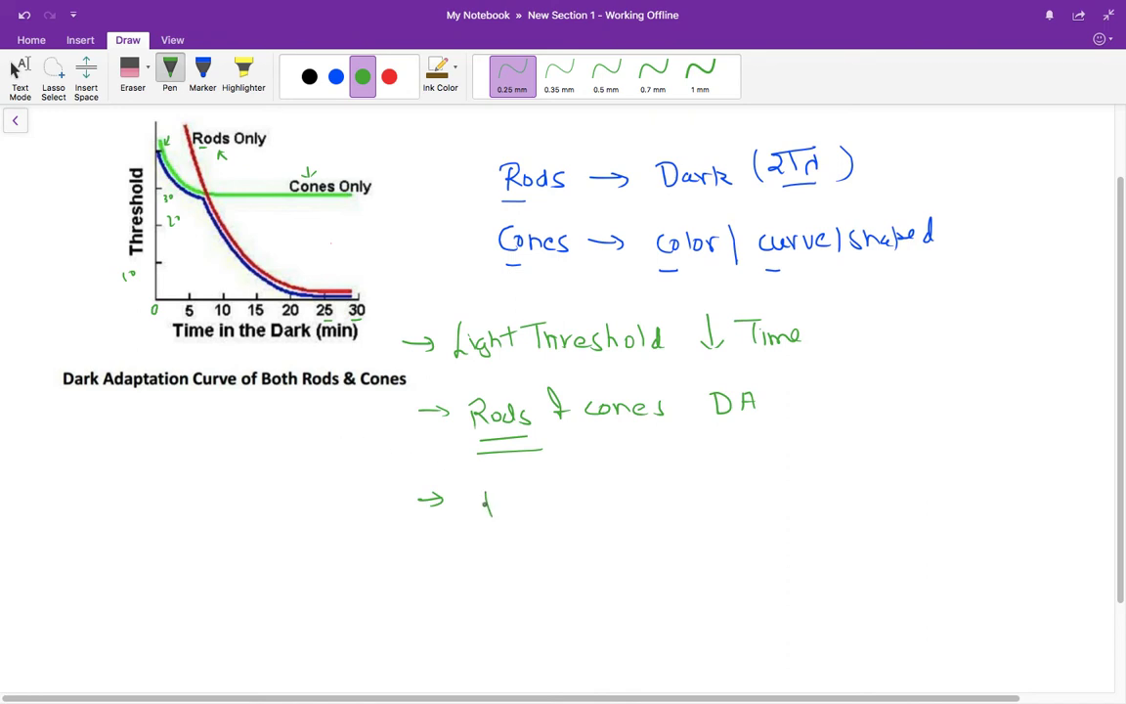
drag(480, 503, 577, 504)
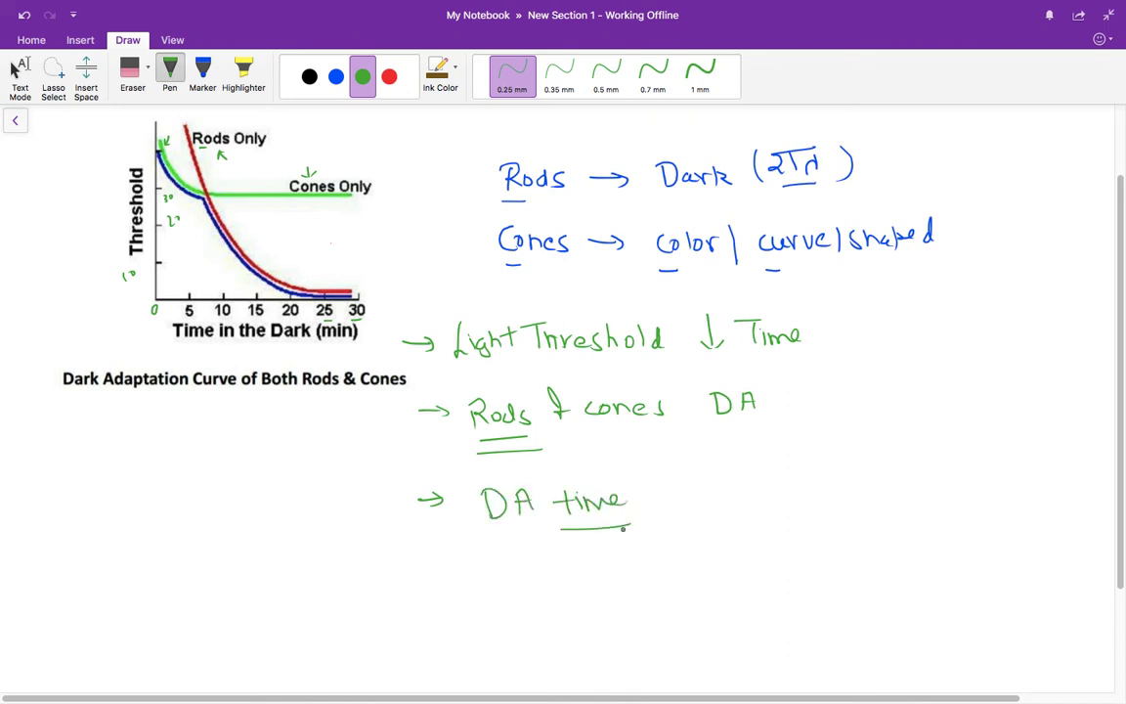
drag(645, 502, 684, 499)
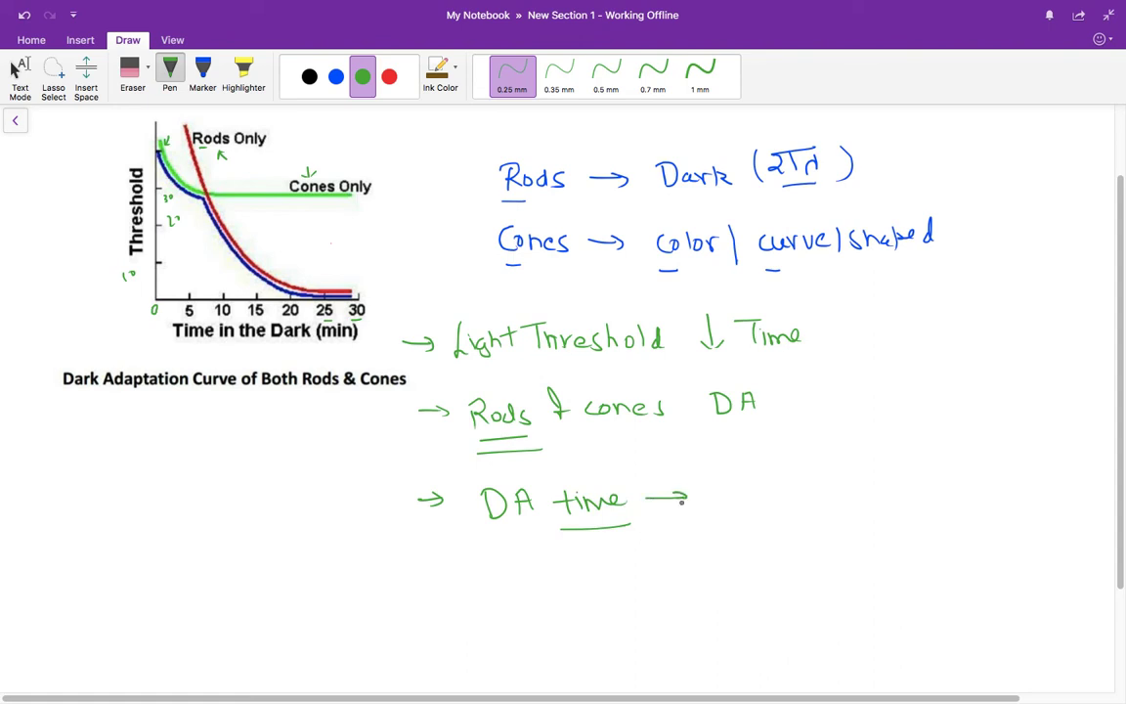
click(688, 498)
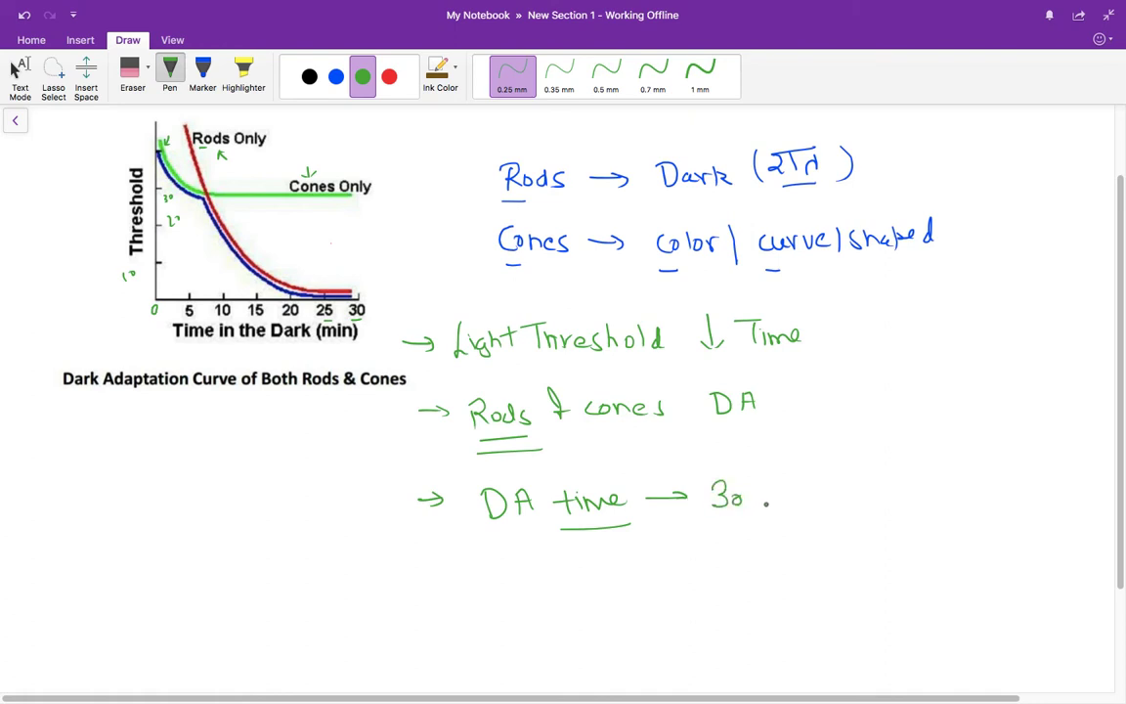
text(min)
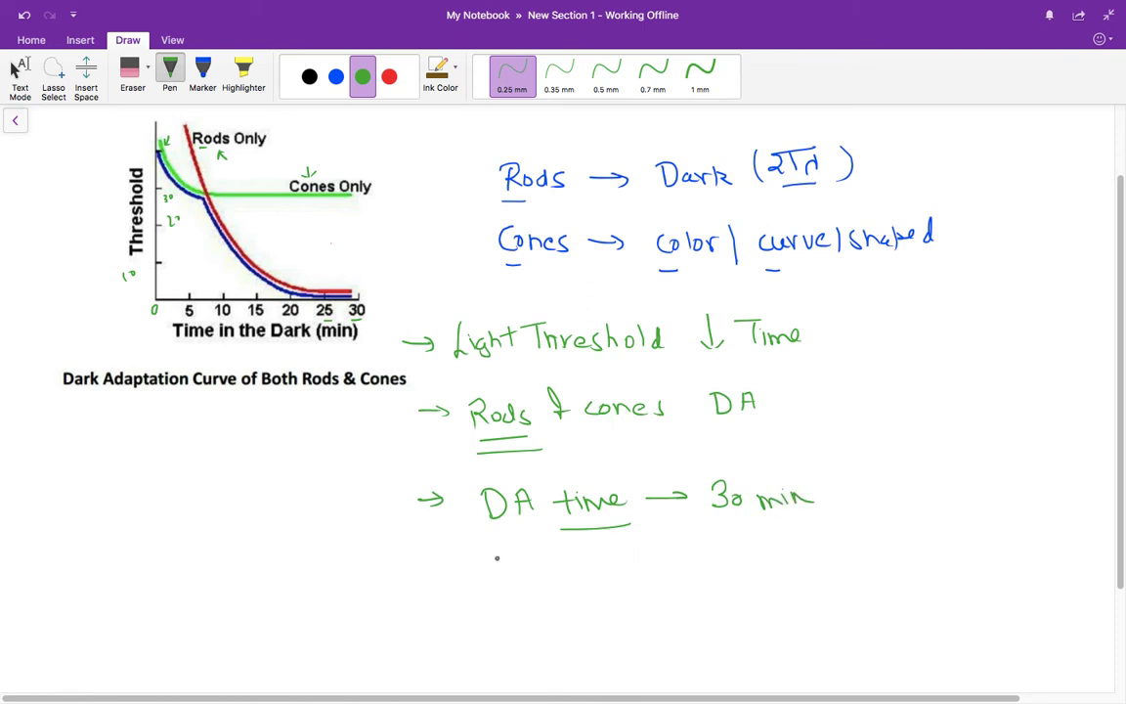
Step: Write the green note 'LA time → 5 min', then select black ink
drag(514, 547, 504, 577)
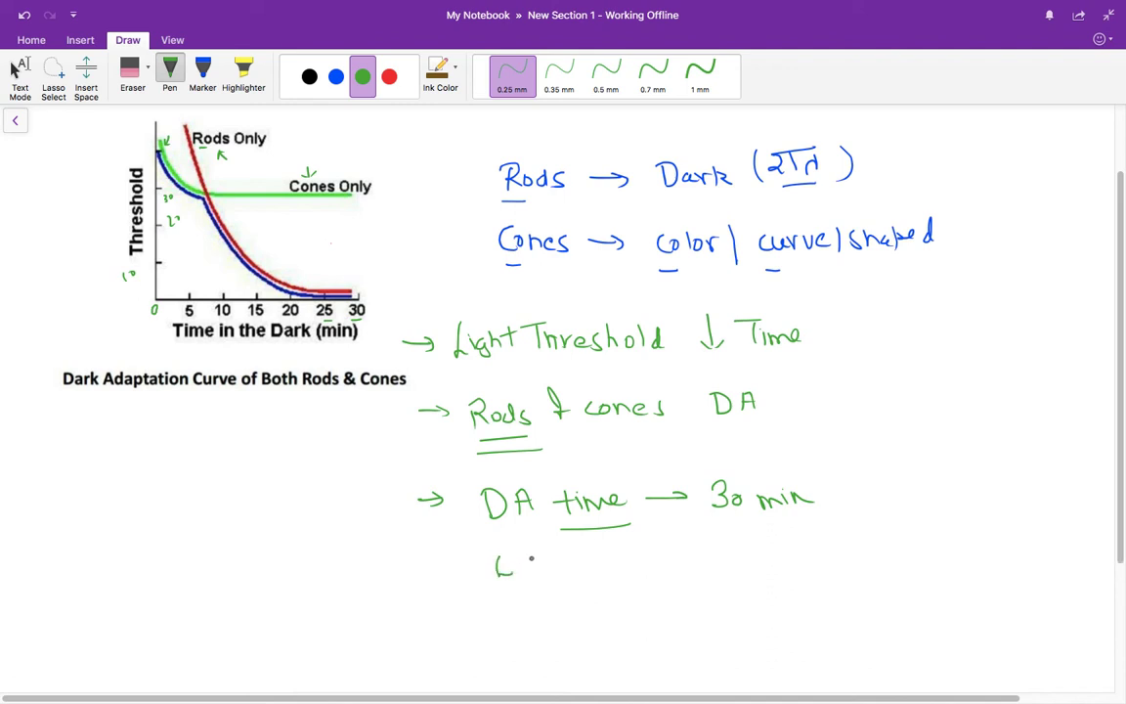
drag(519, 577, 528, 557)
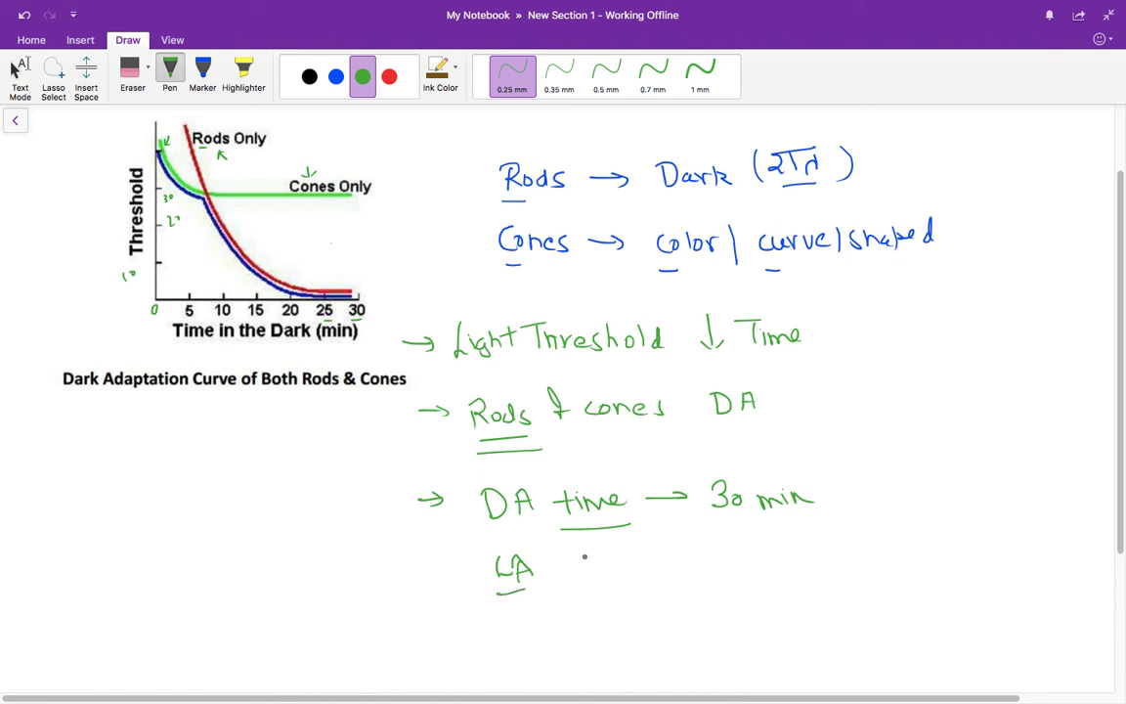
drag(572, 567, 626, 567)
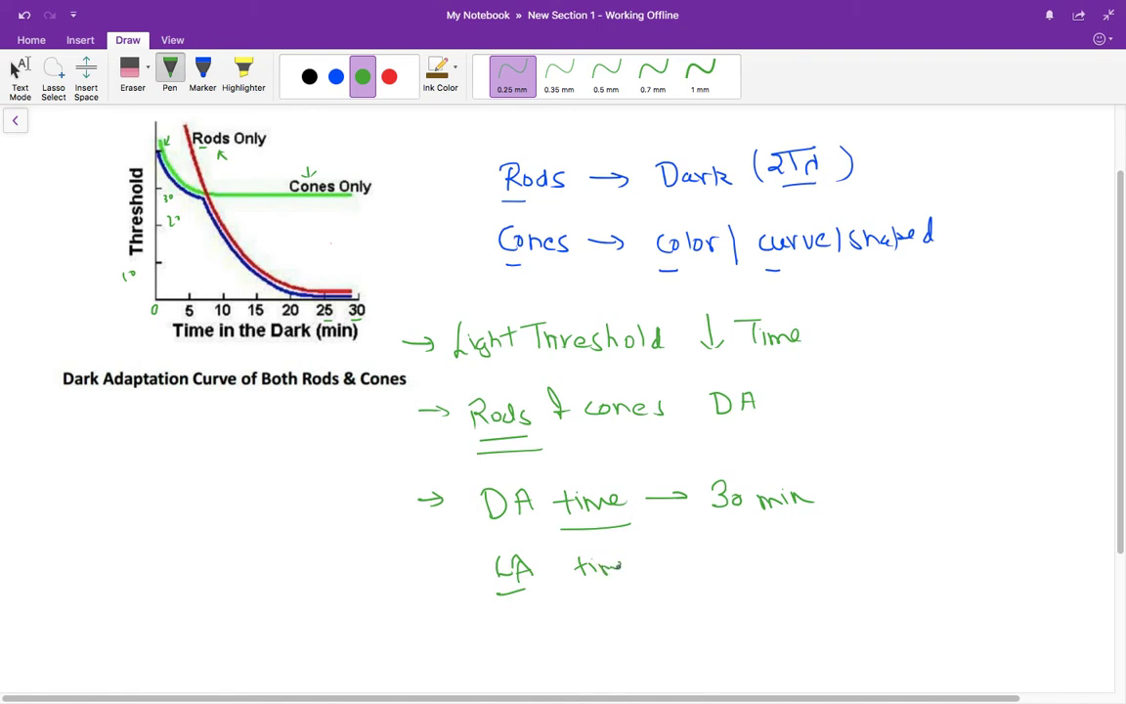
drag(675, 547, 772, 548)
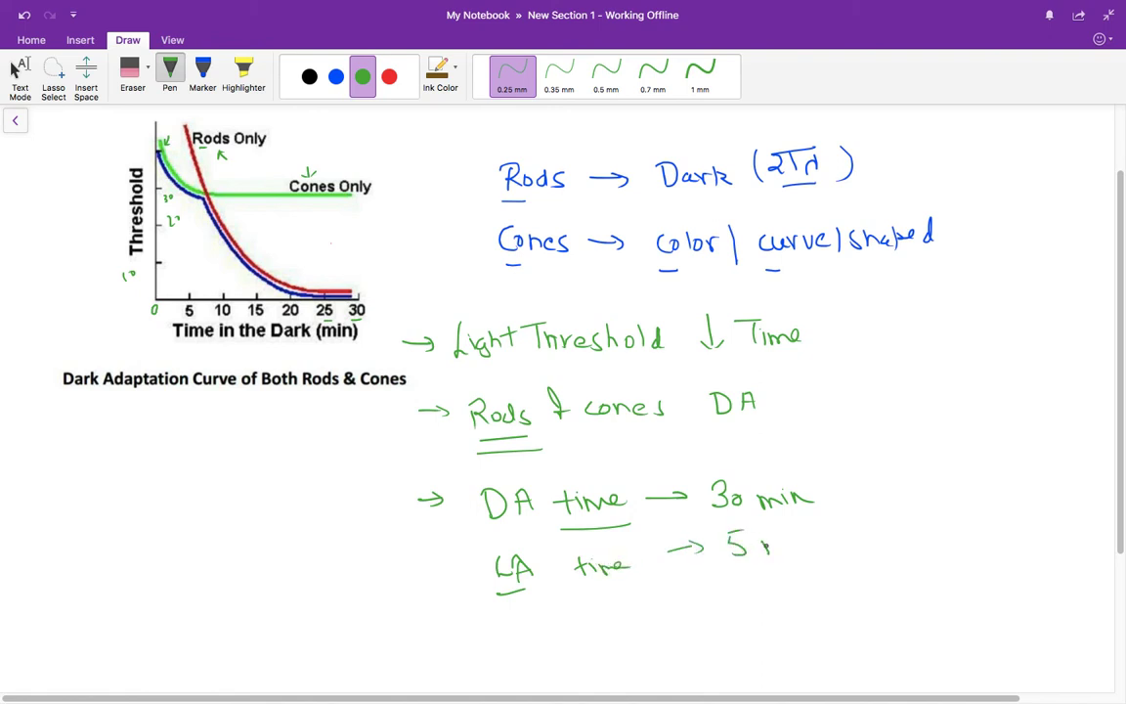
text(min ✓)
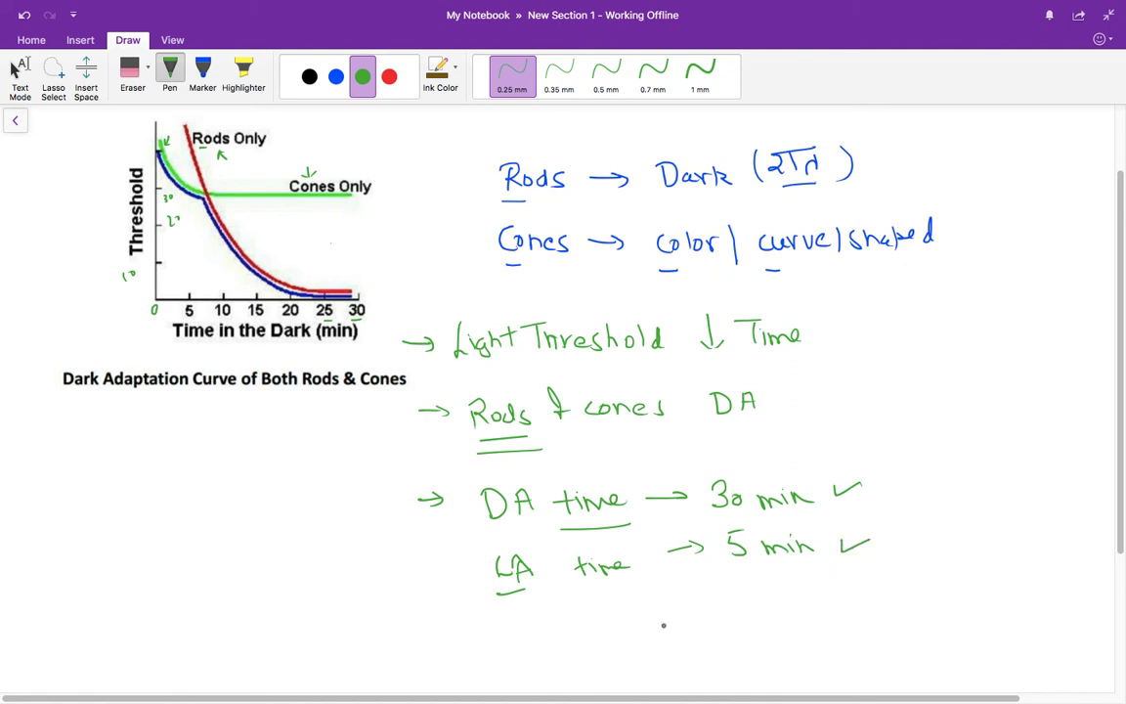
click(309, 77)
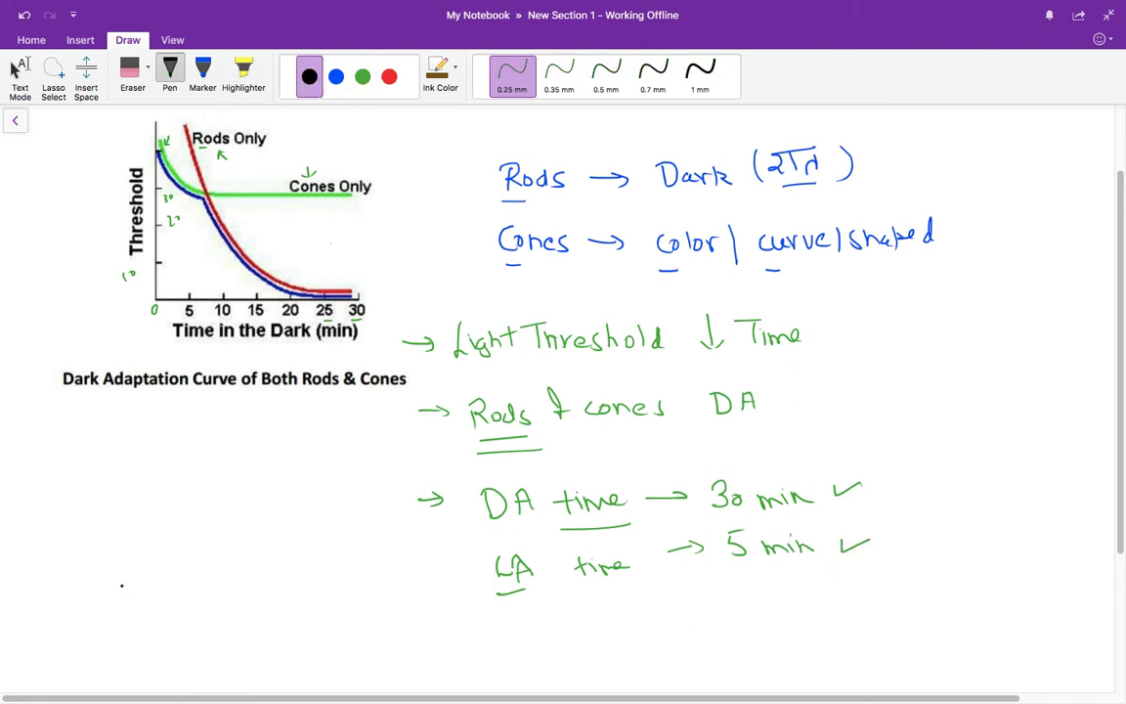
Step: Write an underlined black 'Purkinje effect' heading, then a green '→ All color' note below
drag(57, 533, 57, 560)
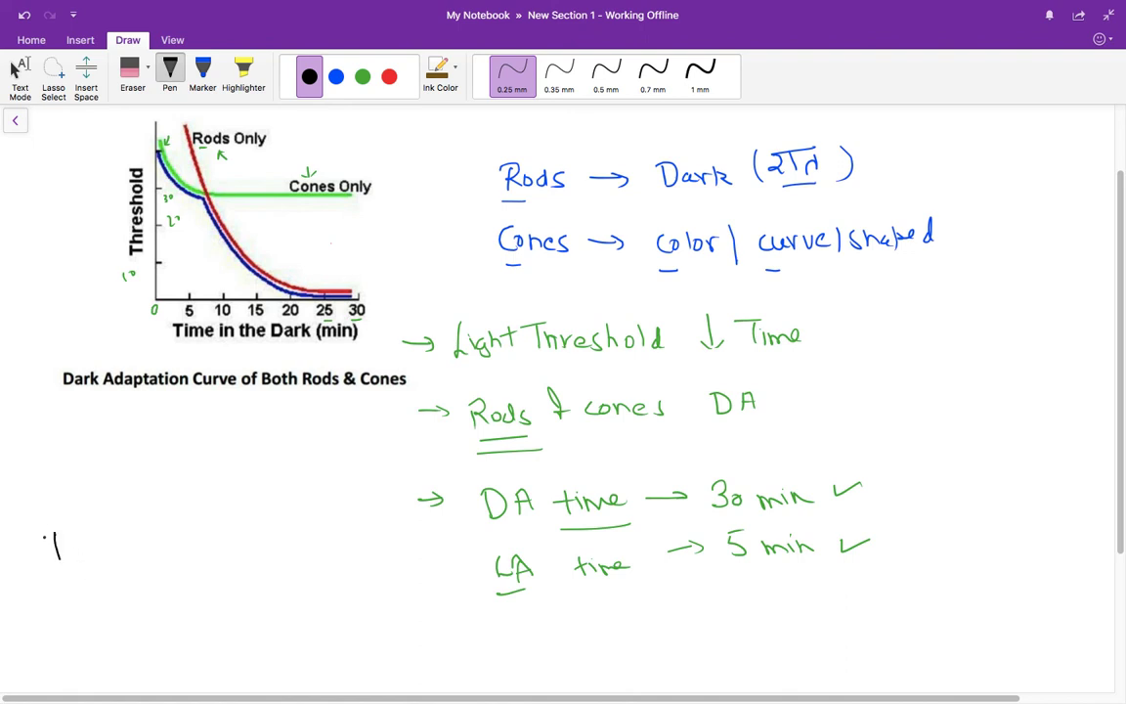
drag(44, 543, 113, 543)
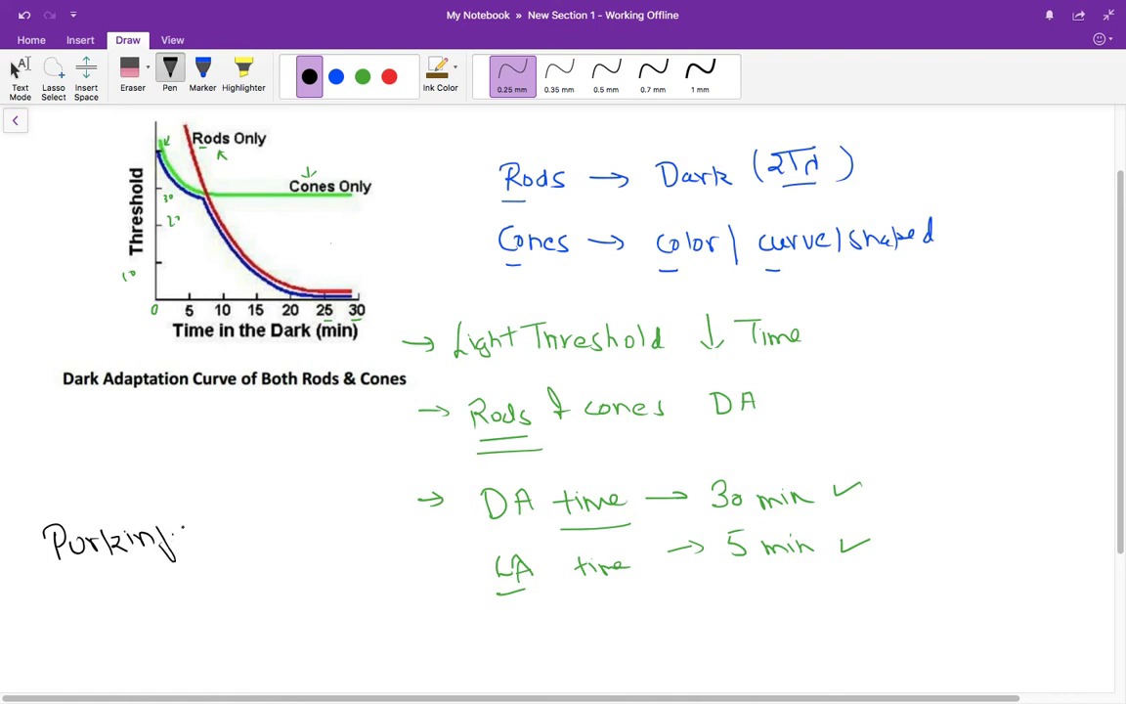
drag(205, 528, 250, 513)
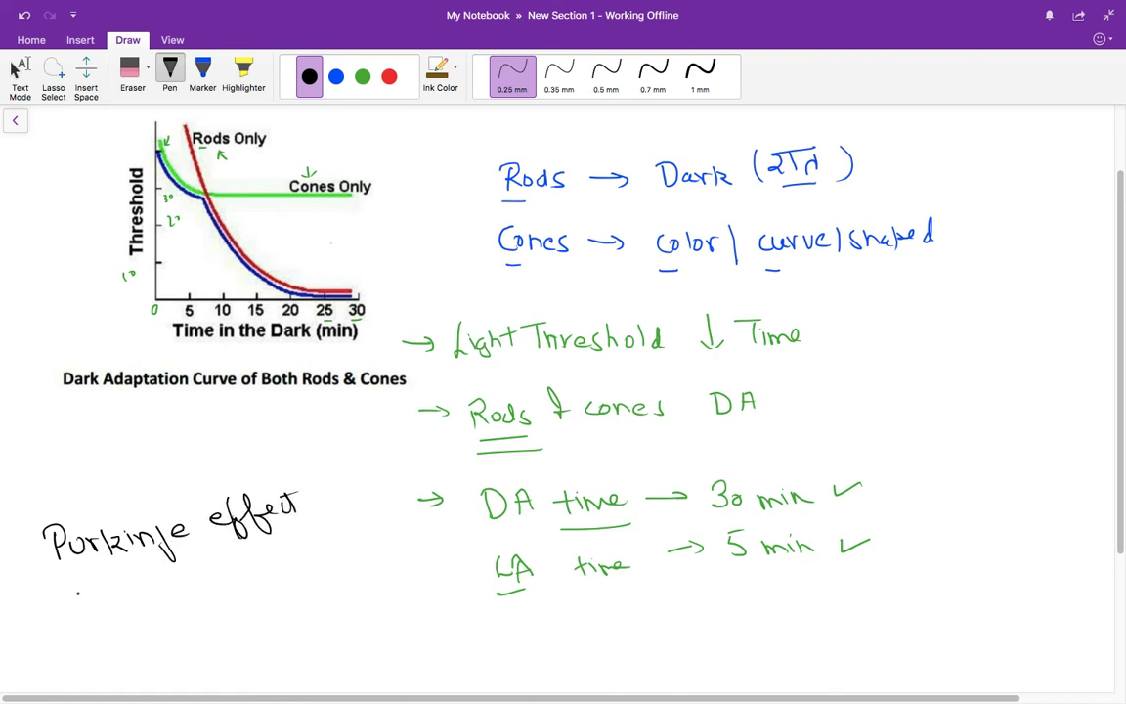
drag(69, 593, 303, 540)
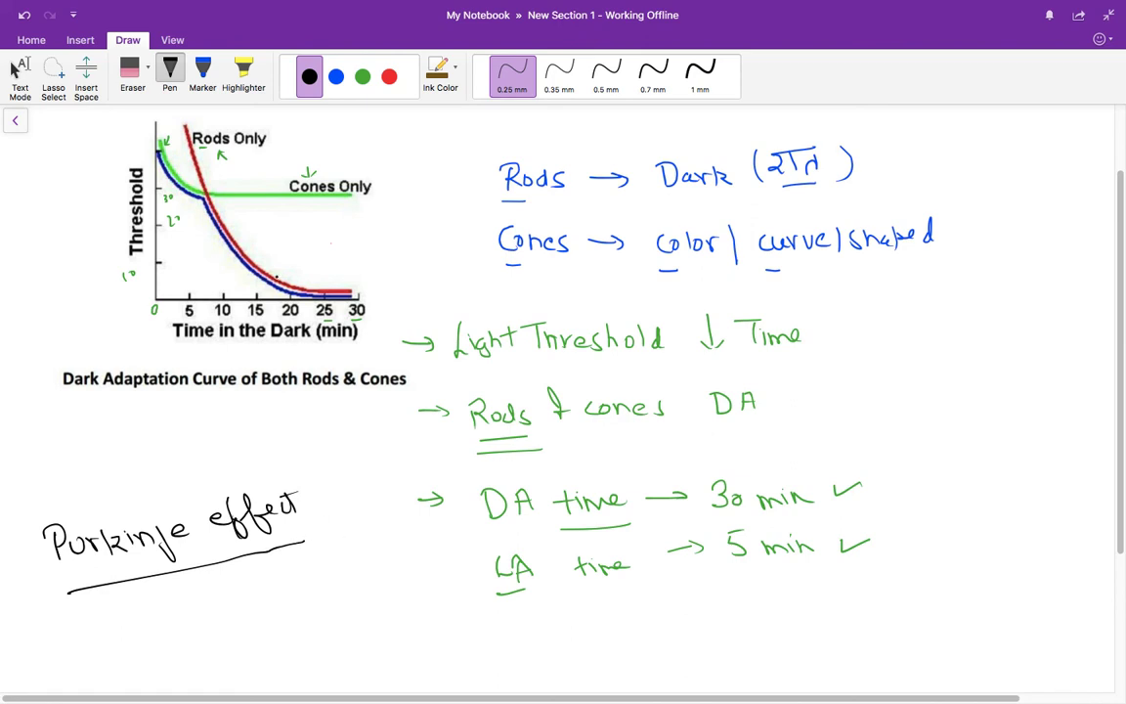
click(361, 76)
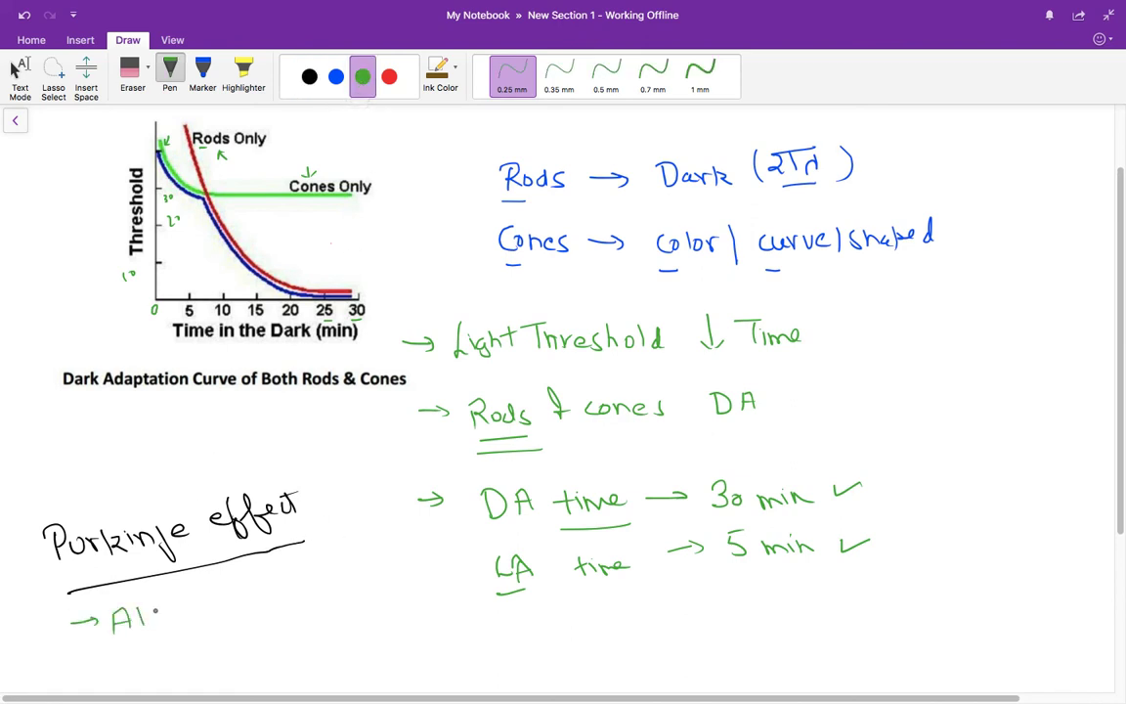
text(All color)
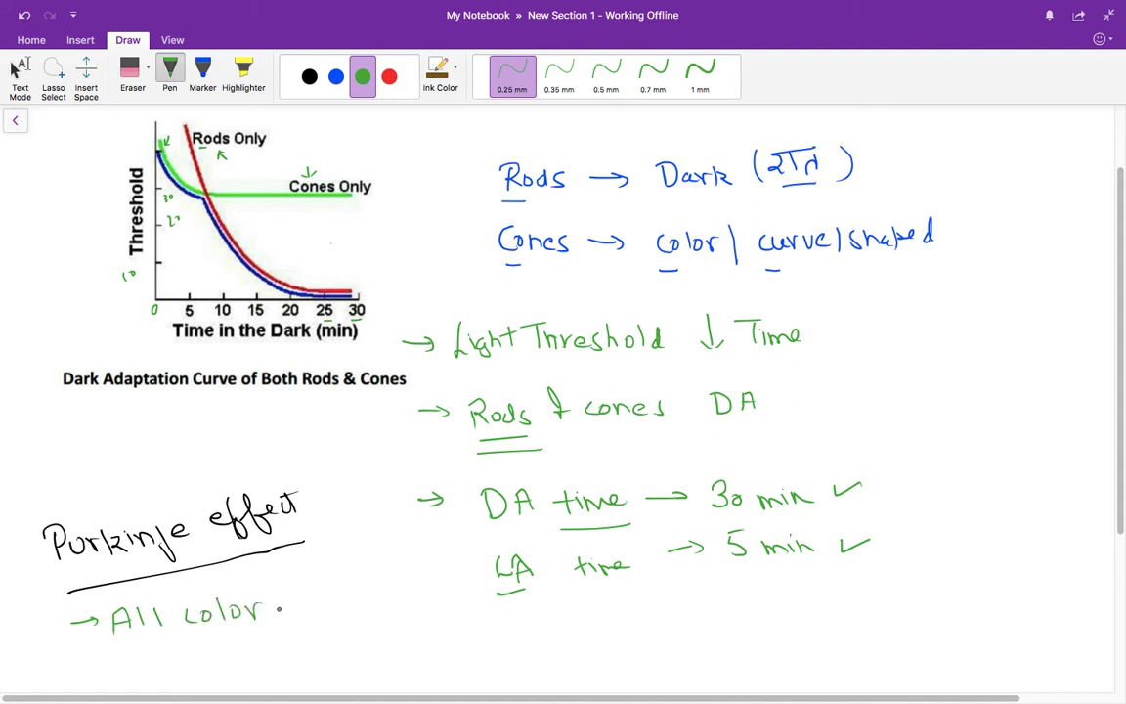